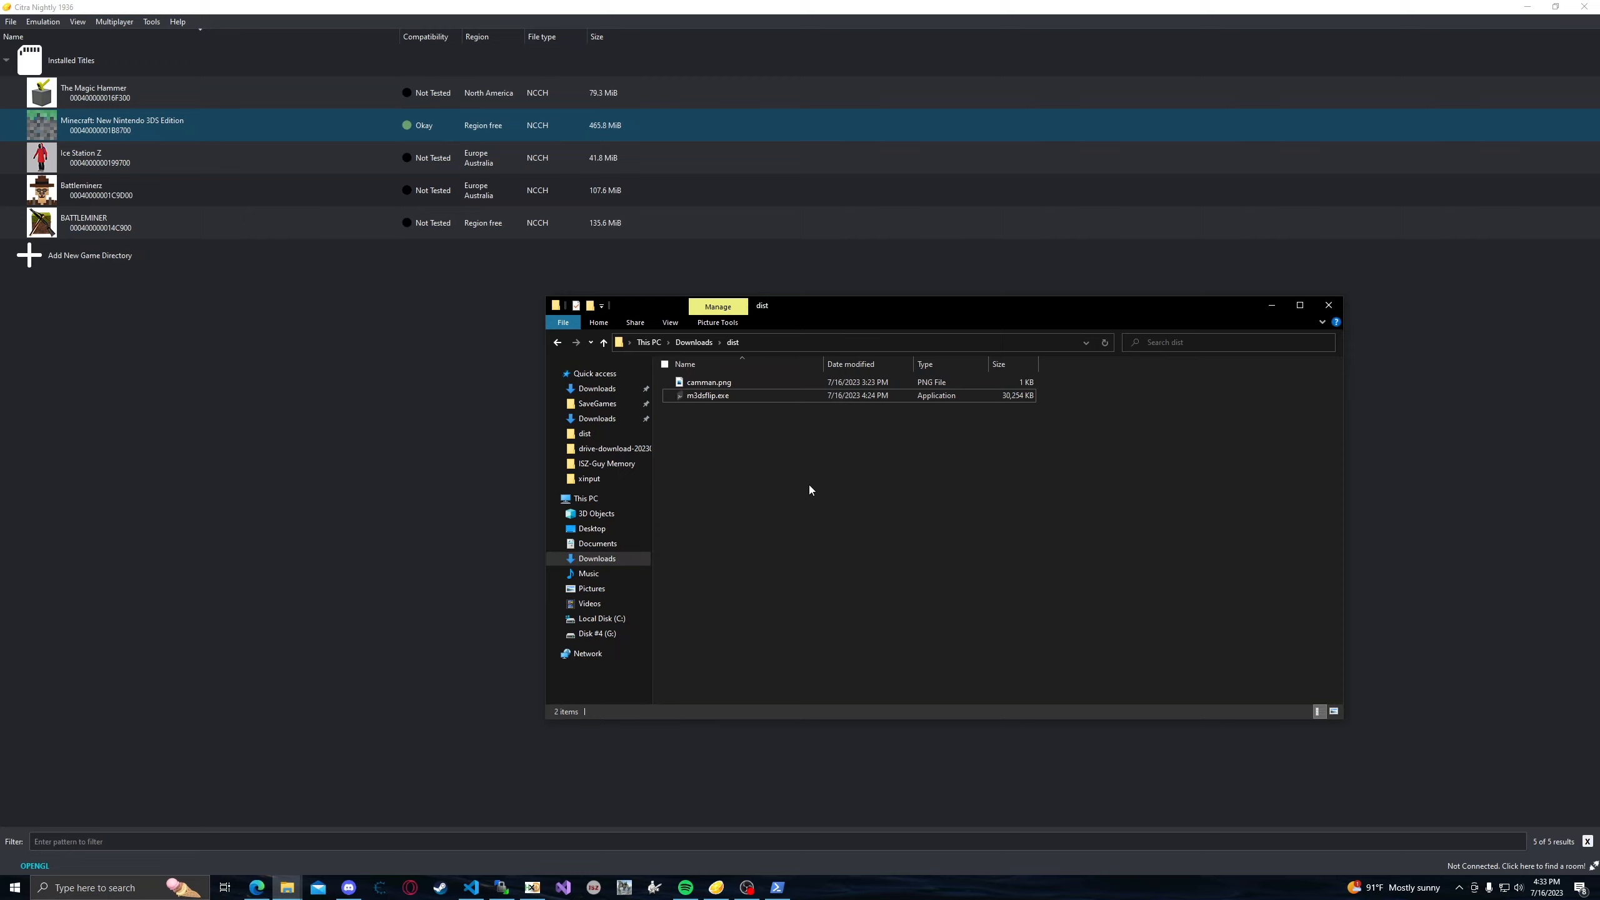
mouse_move(799, 481)
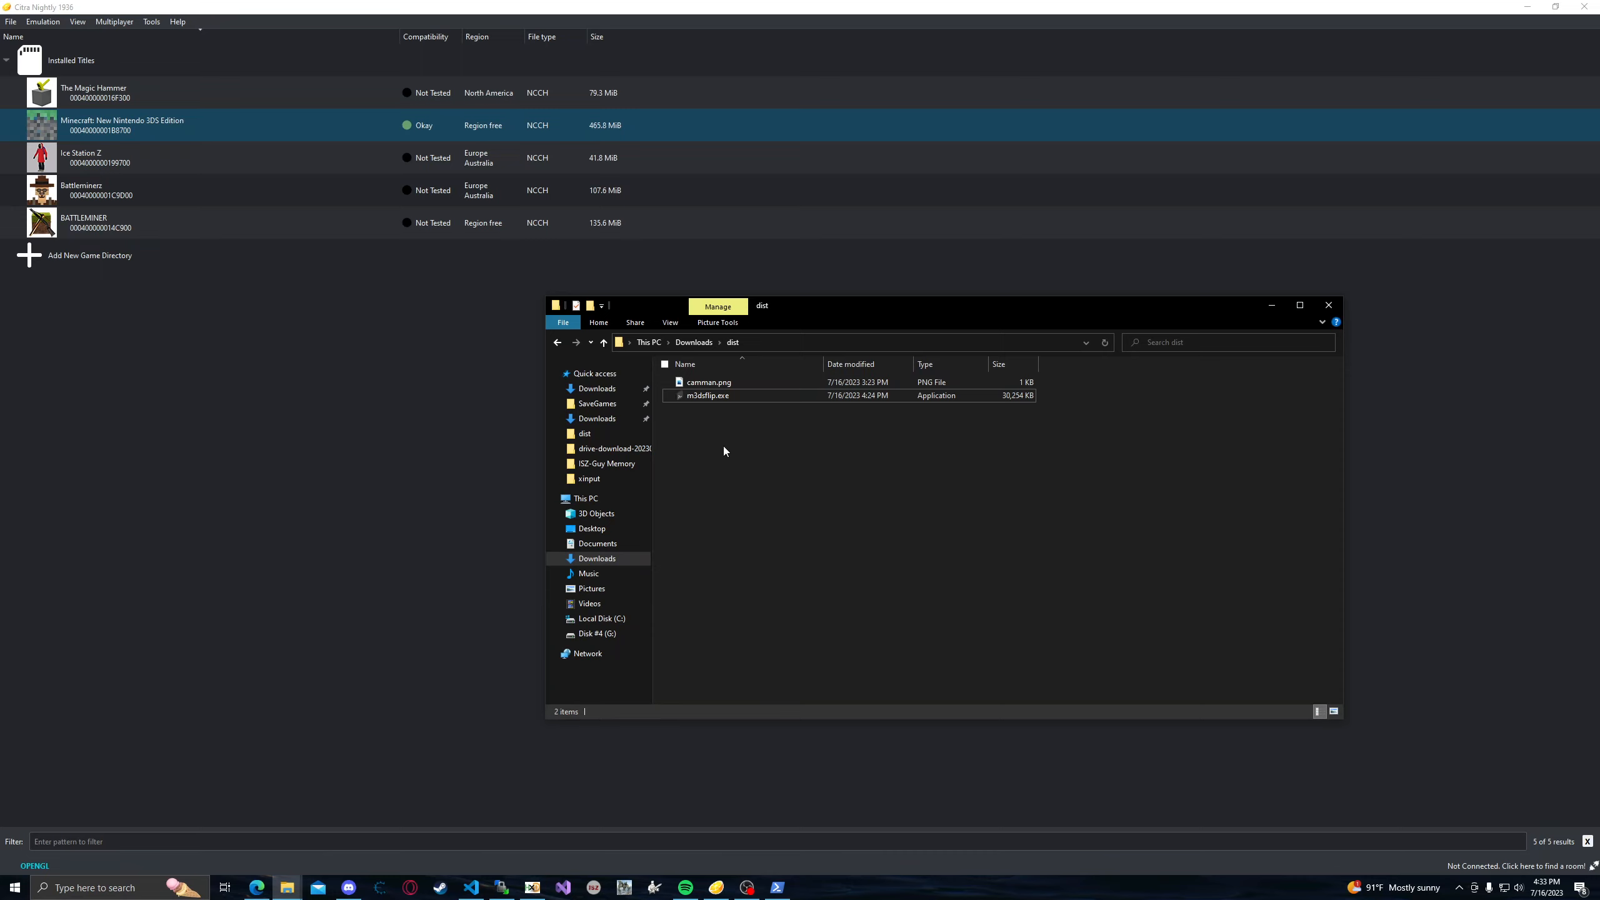
Open camman.png from the dist folder to view the original skin.
left_click(707, 395)
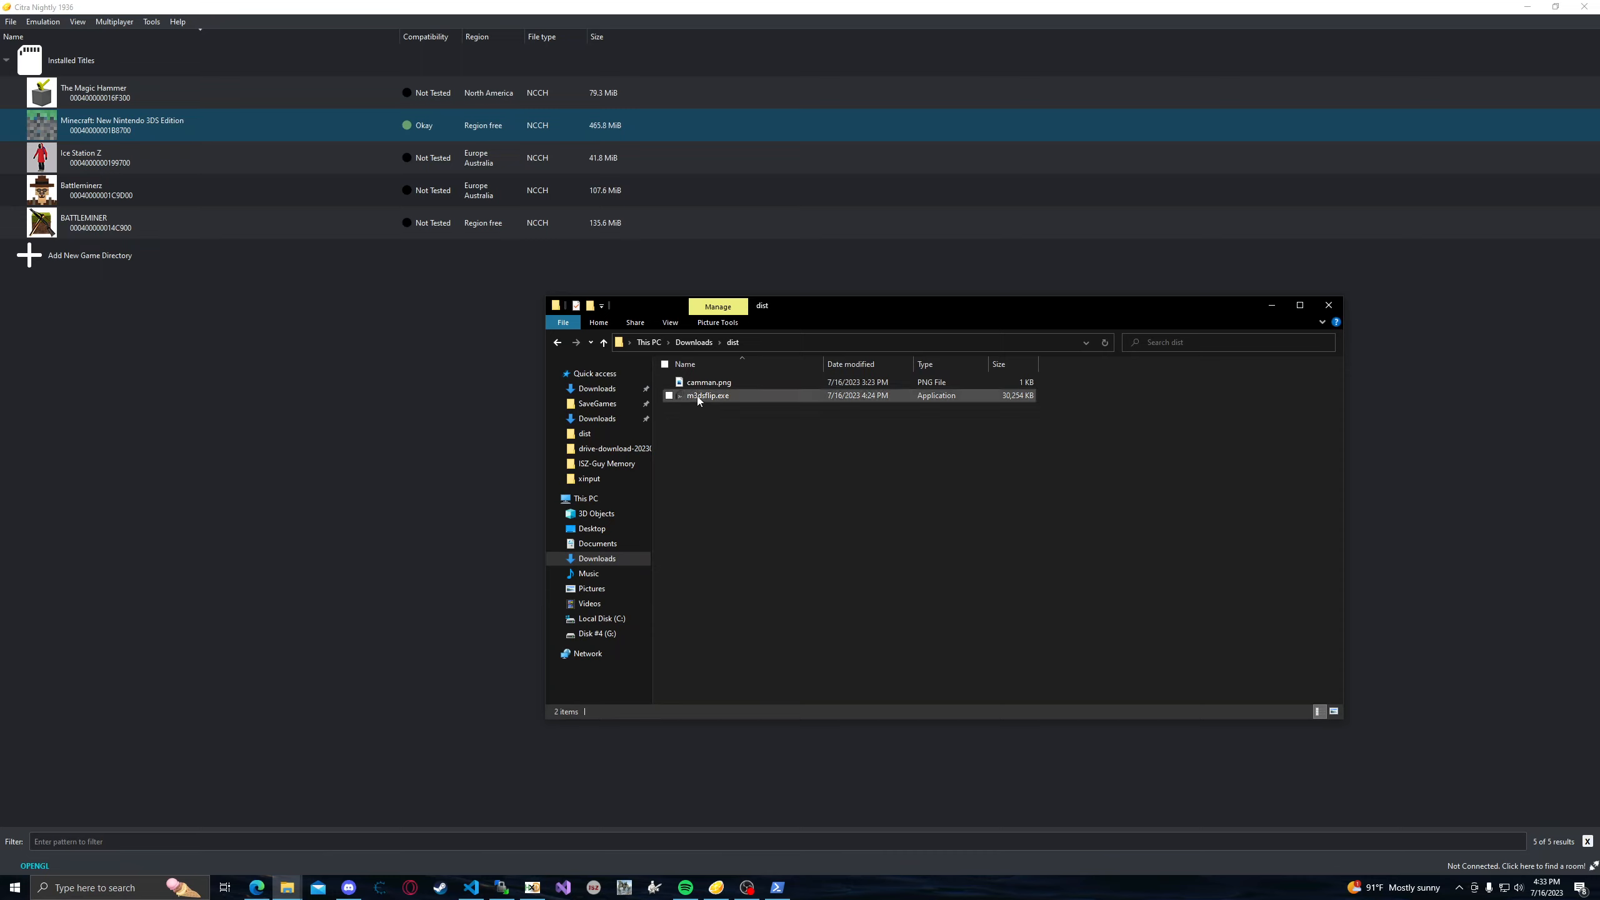
left_click(708, 382)
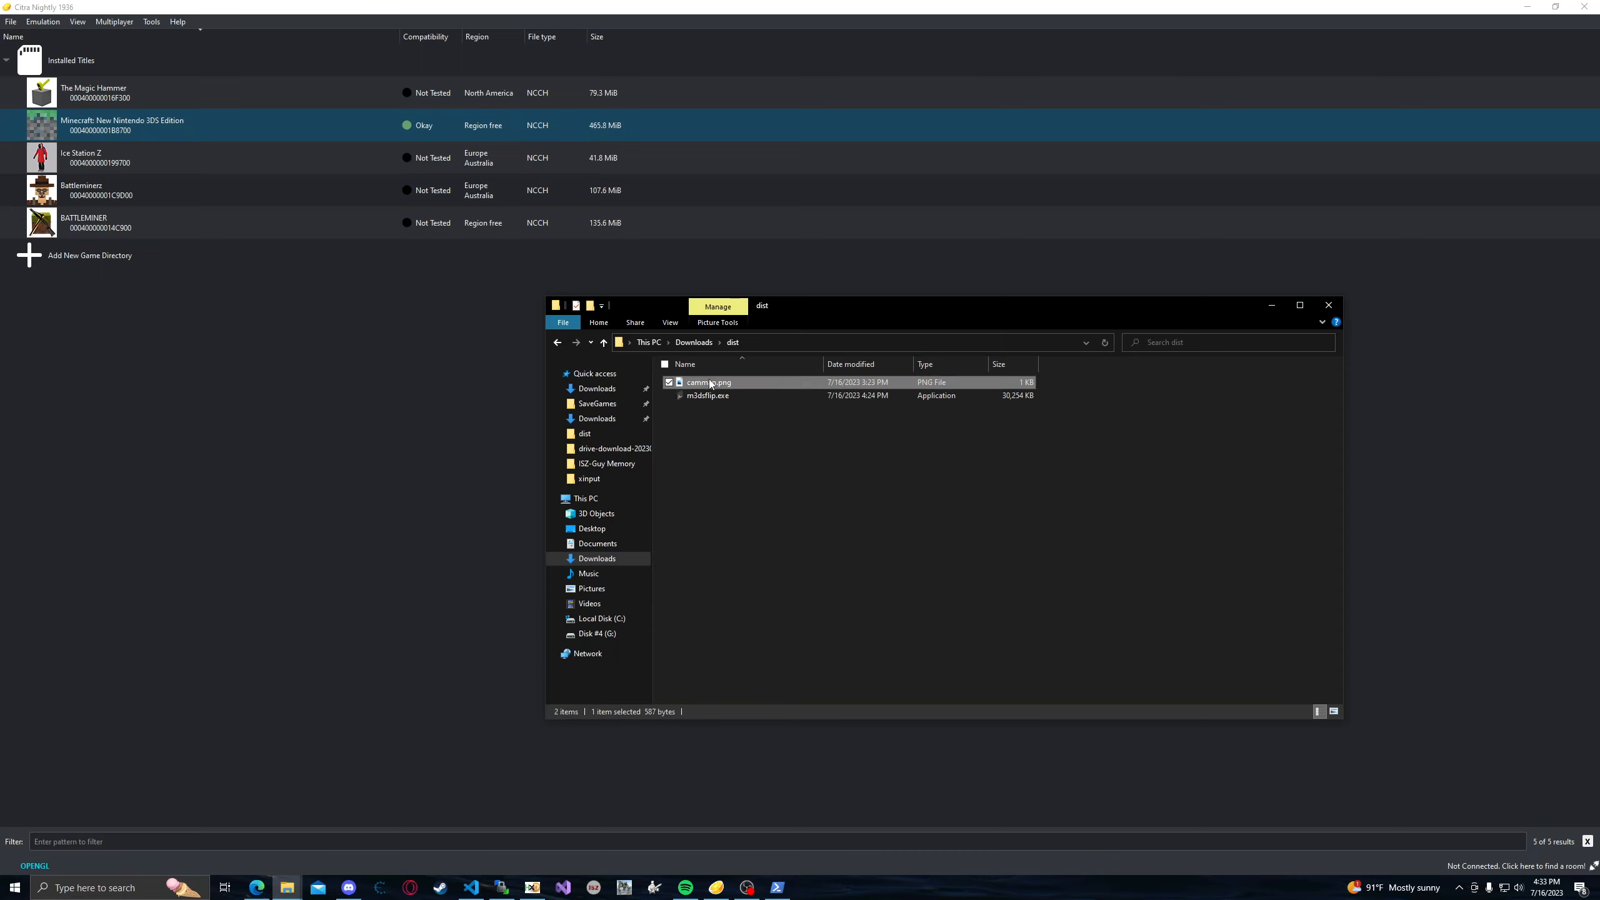
double_click(707, 382)
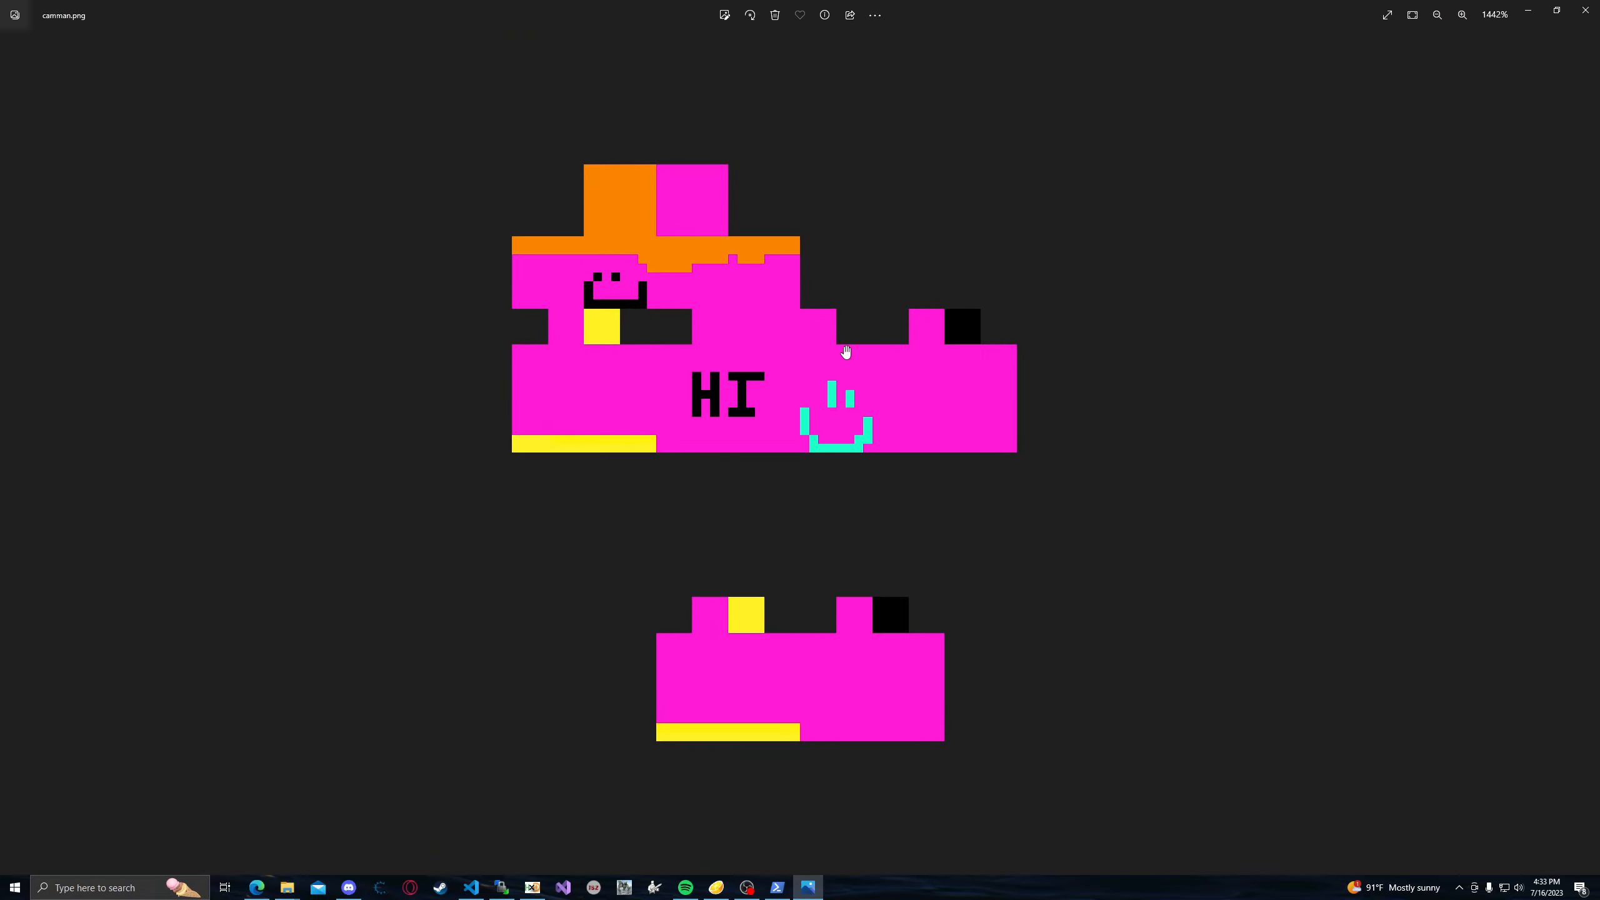
mouse_move(1019, 176)
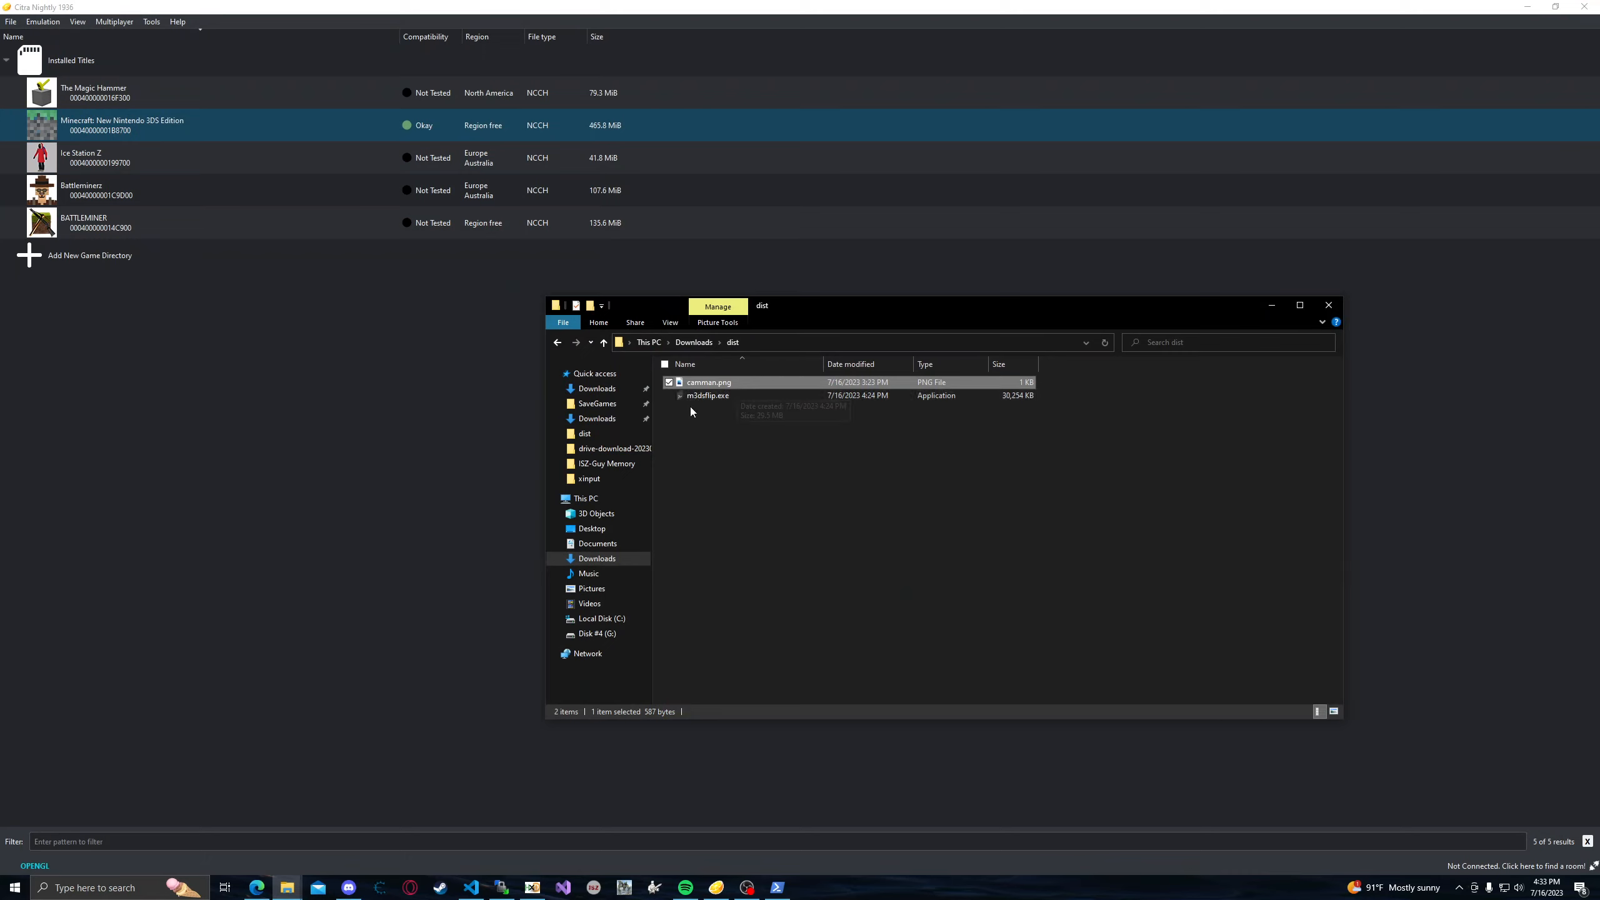
mouse_move(721, 391)
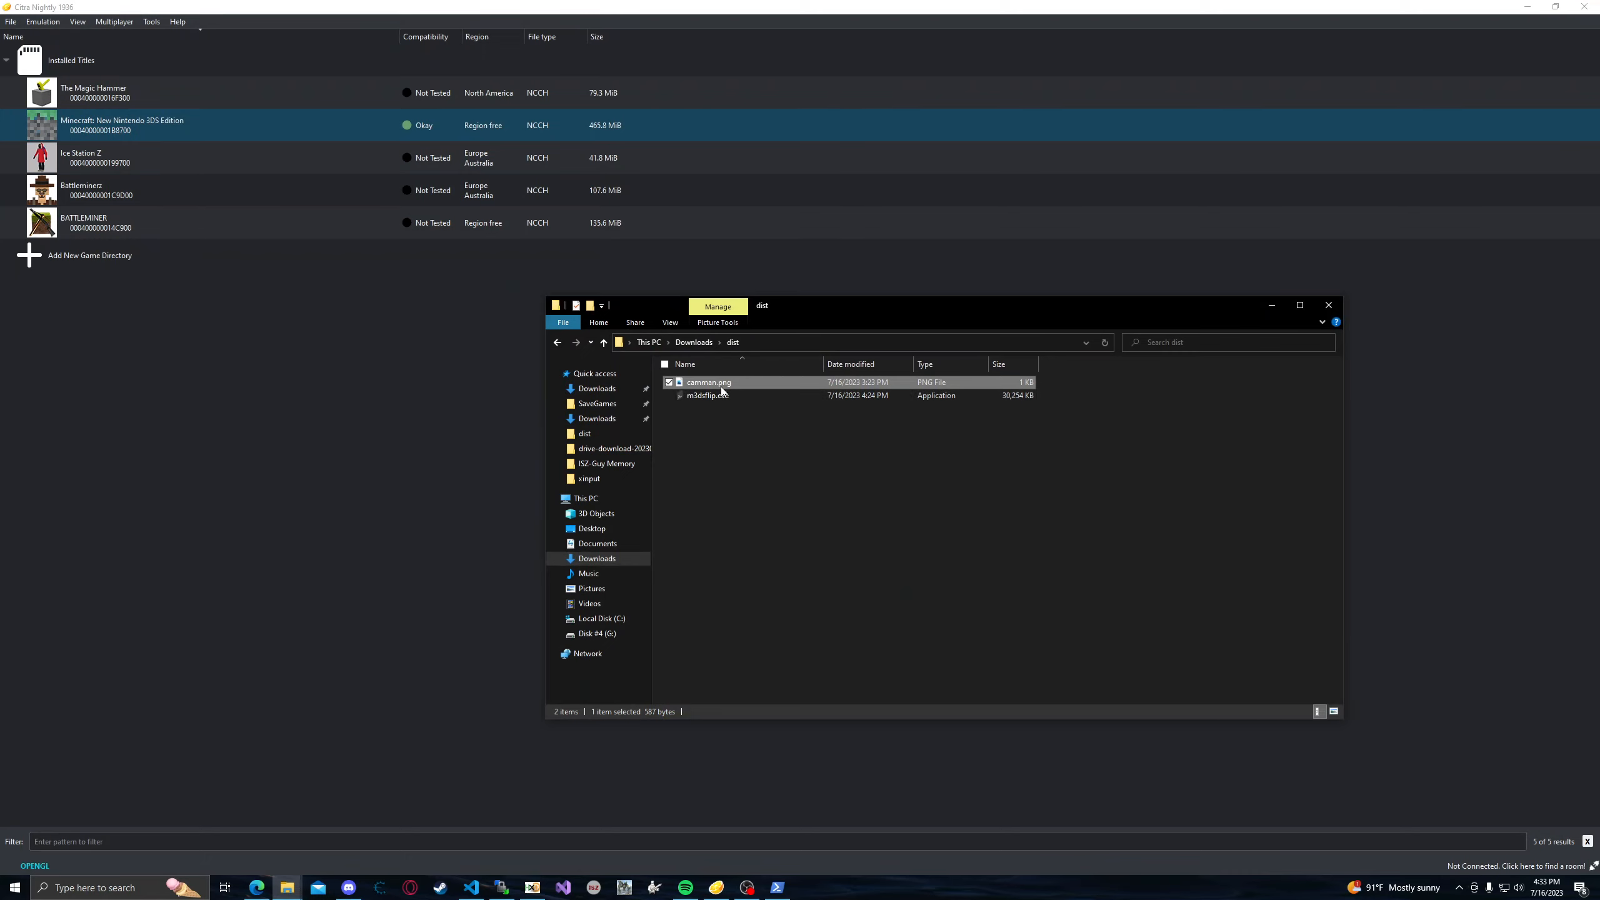
mouse_move(776, 474)
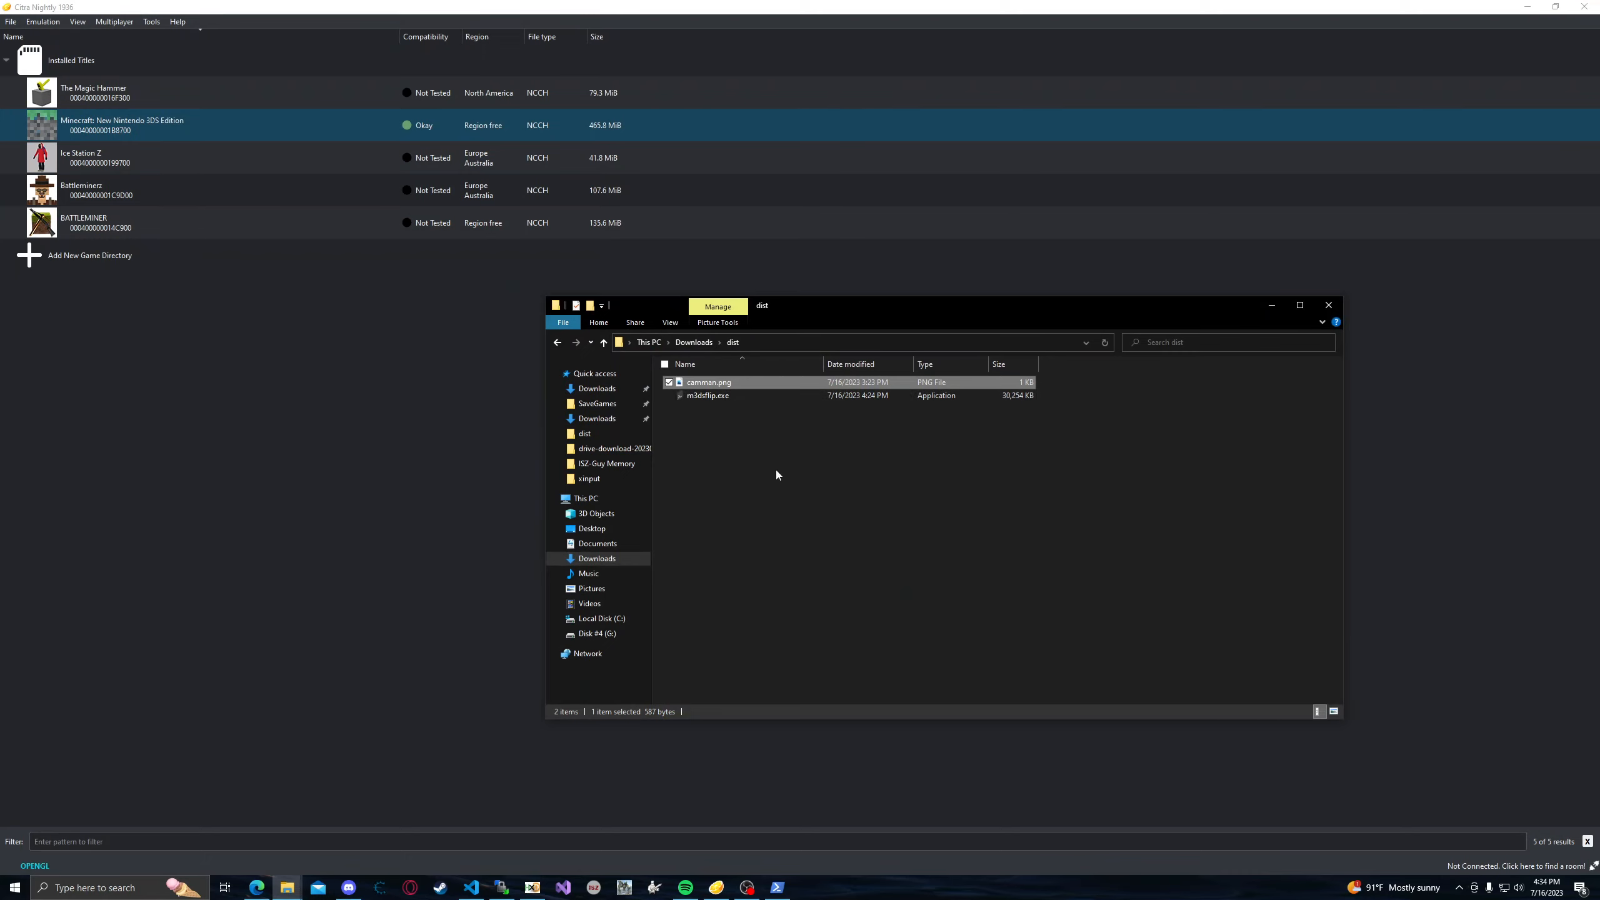
Launch a PowerShell window from the dist folder's context menu.
left_click(777, 474)
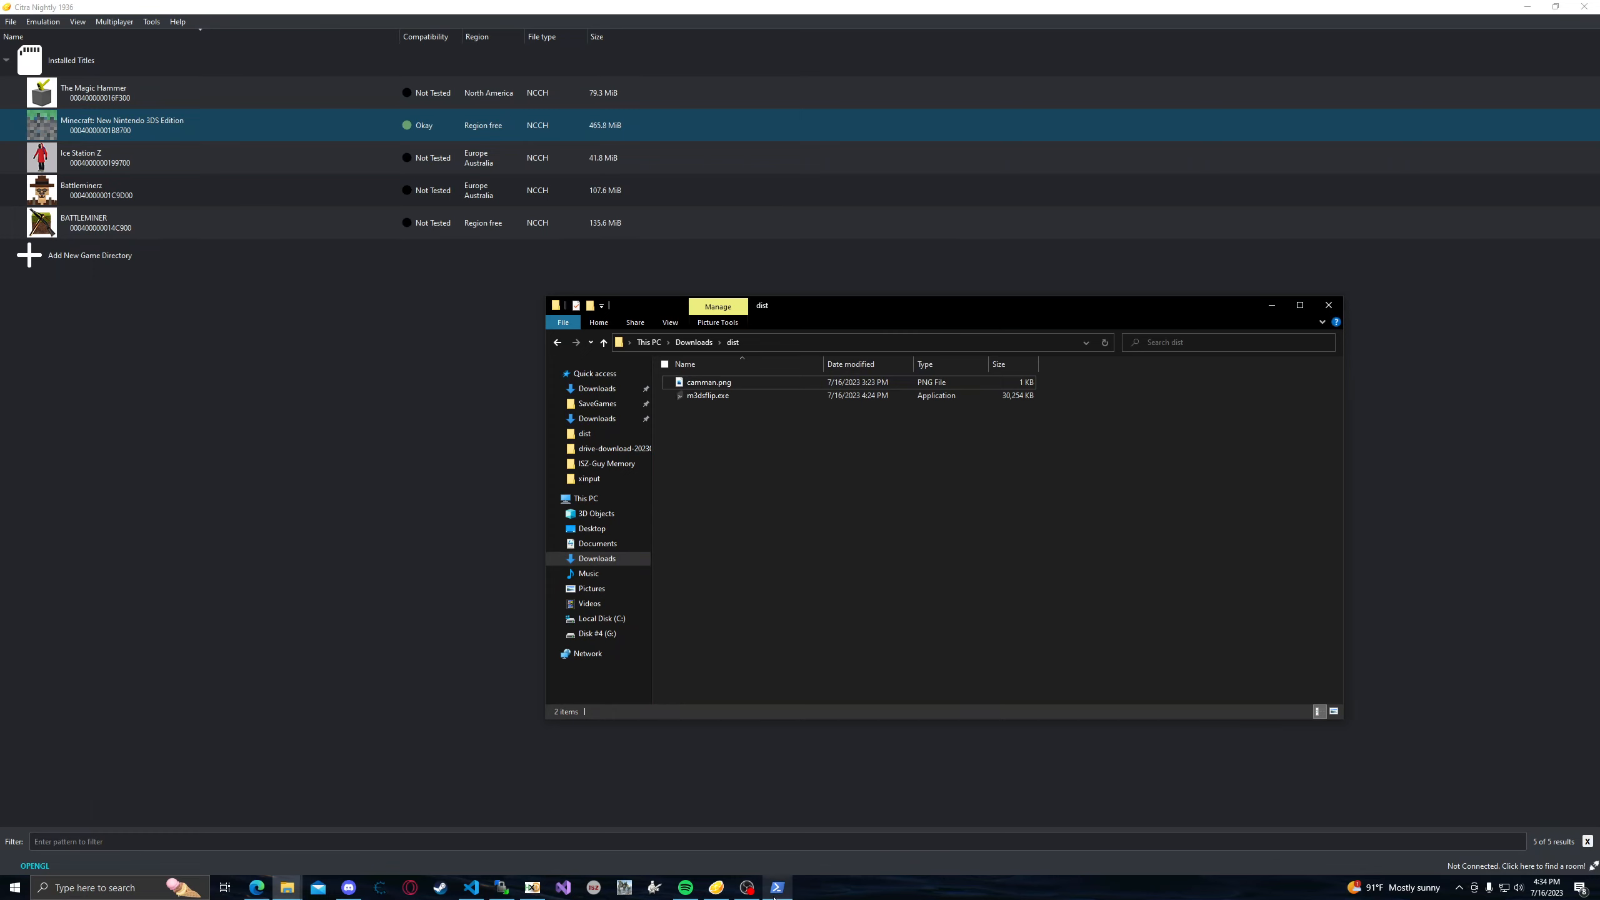
left_click(918, 415)
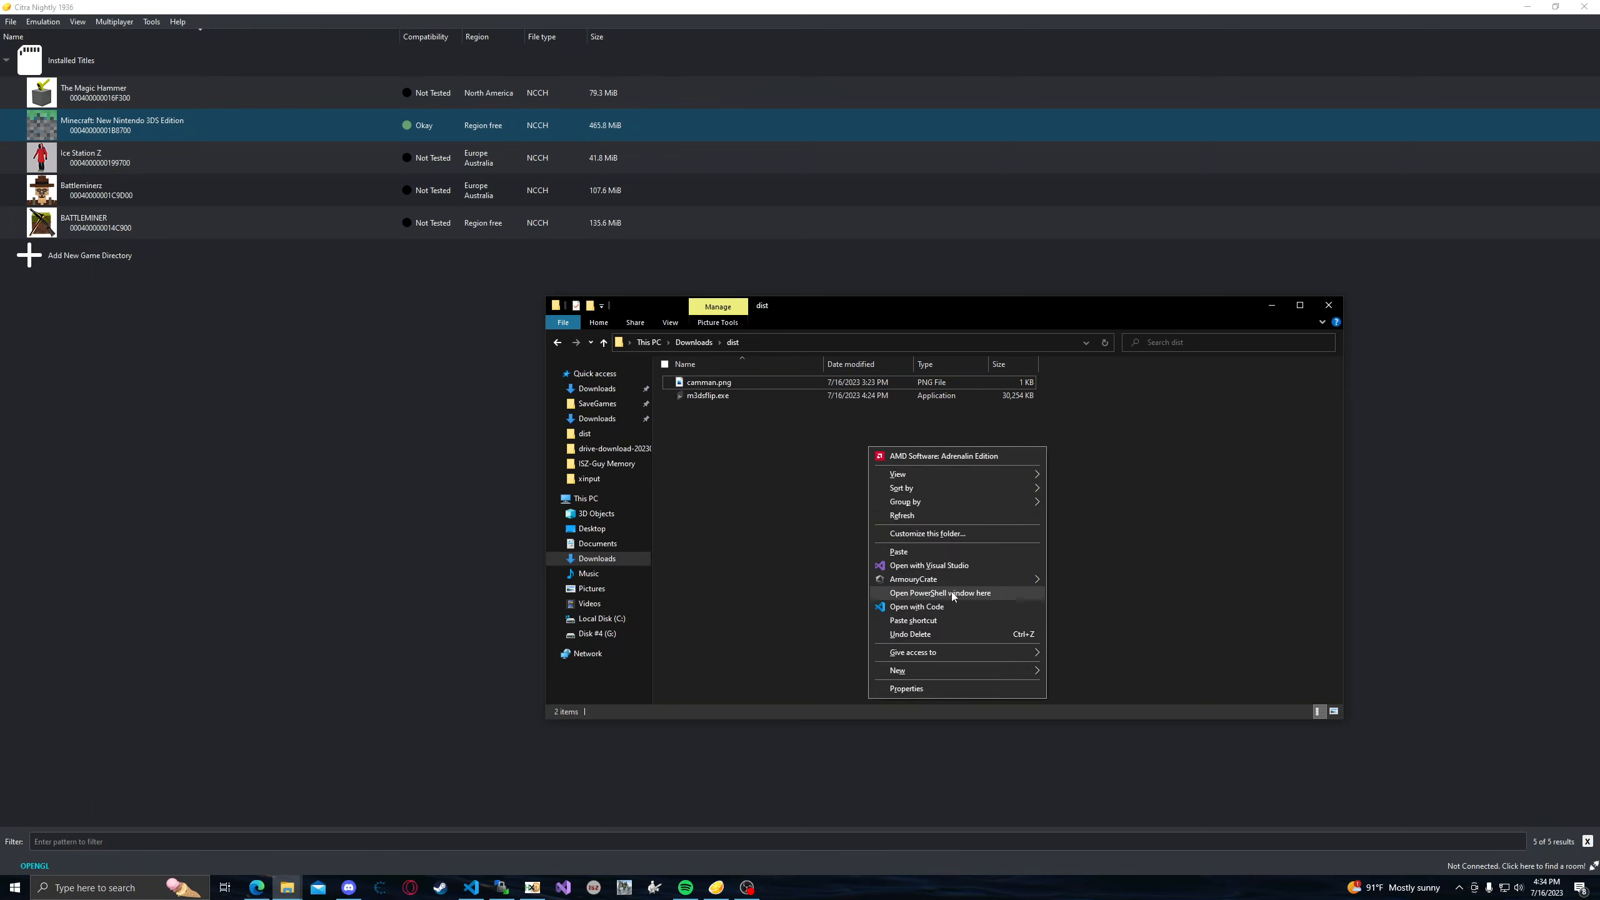
mouse_move(948, 593)
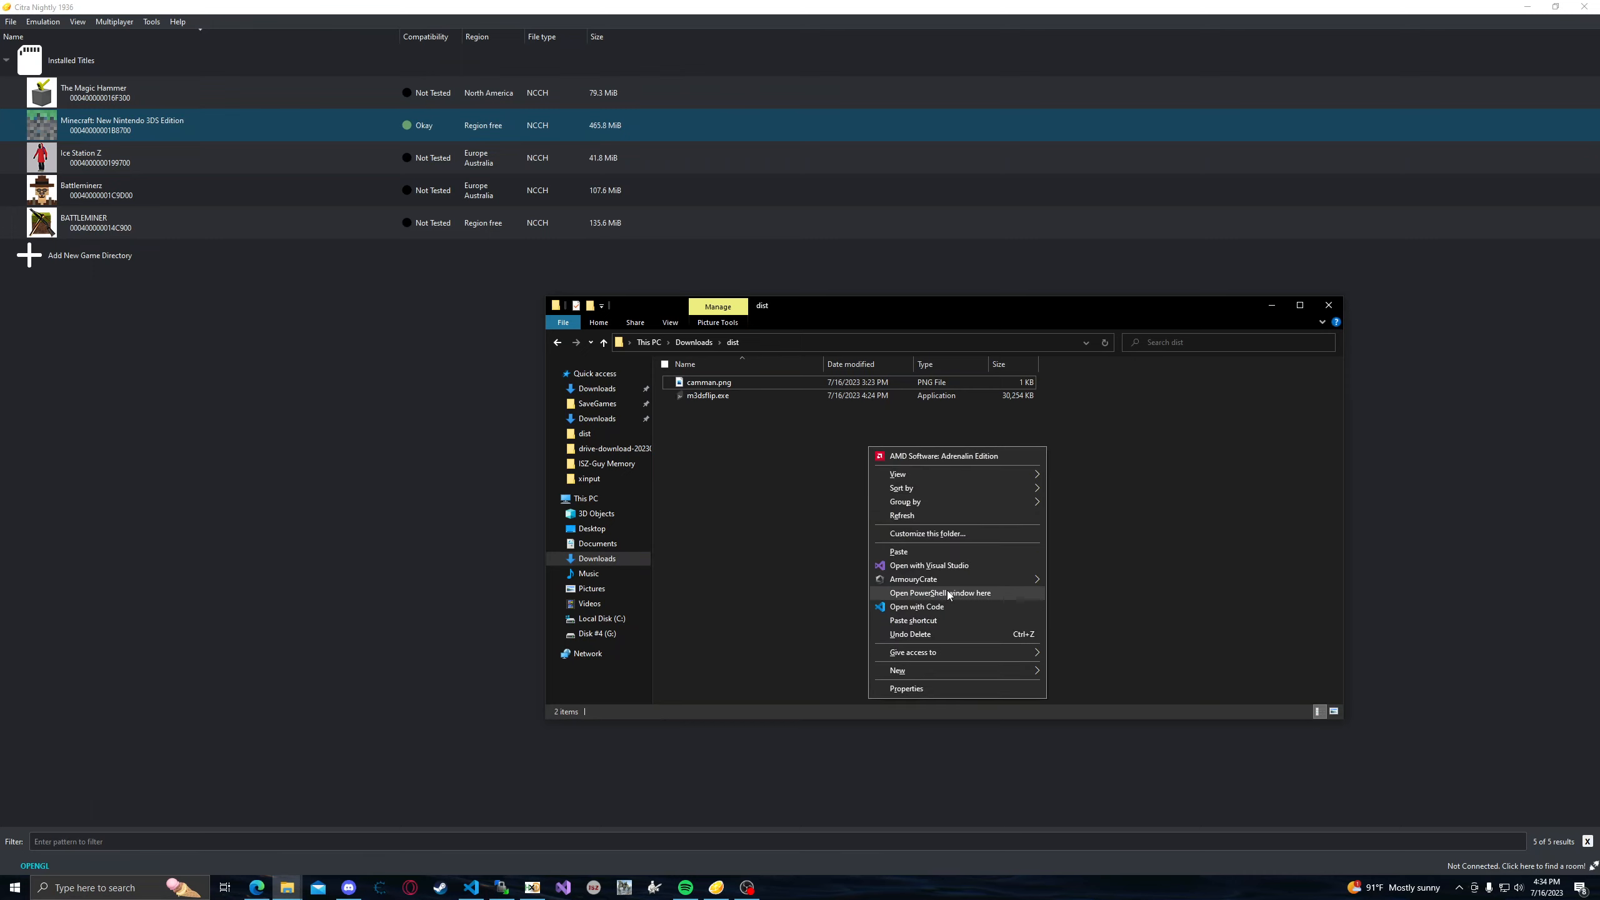
left_click(939, 593)
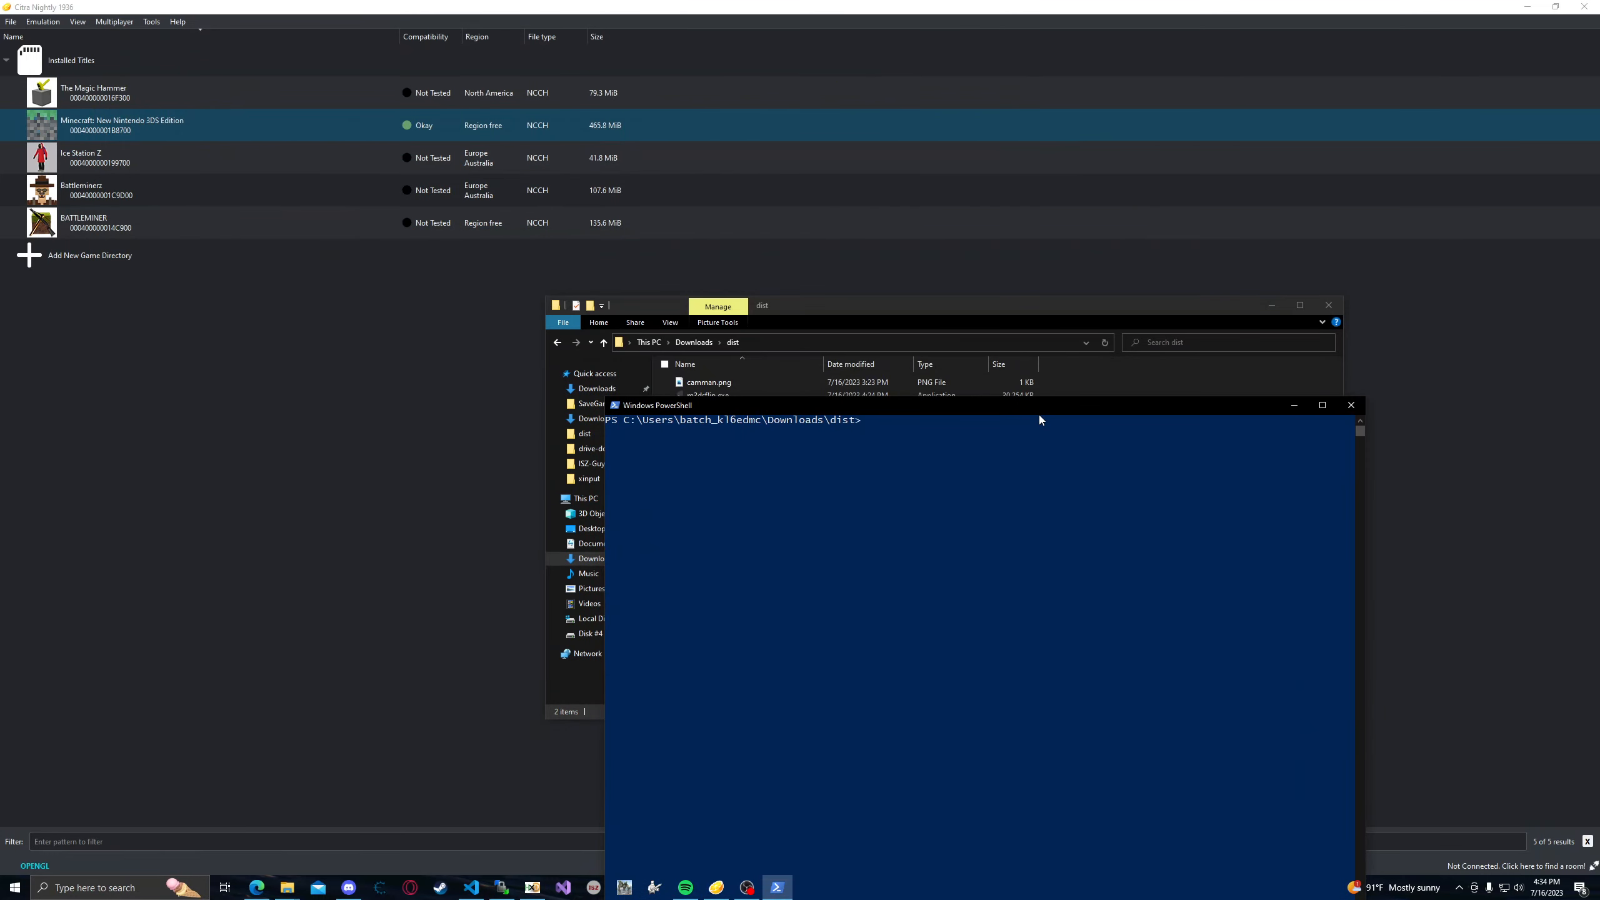
Run .\m3dsflip.exe yflip "camman.png" to create the vertically flipped skin.
type(".\\m3dsflip.exe yflip \"camman.png\"")
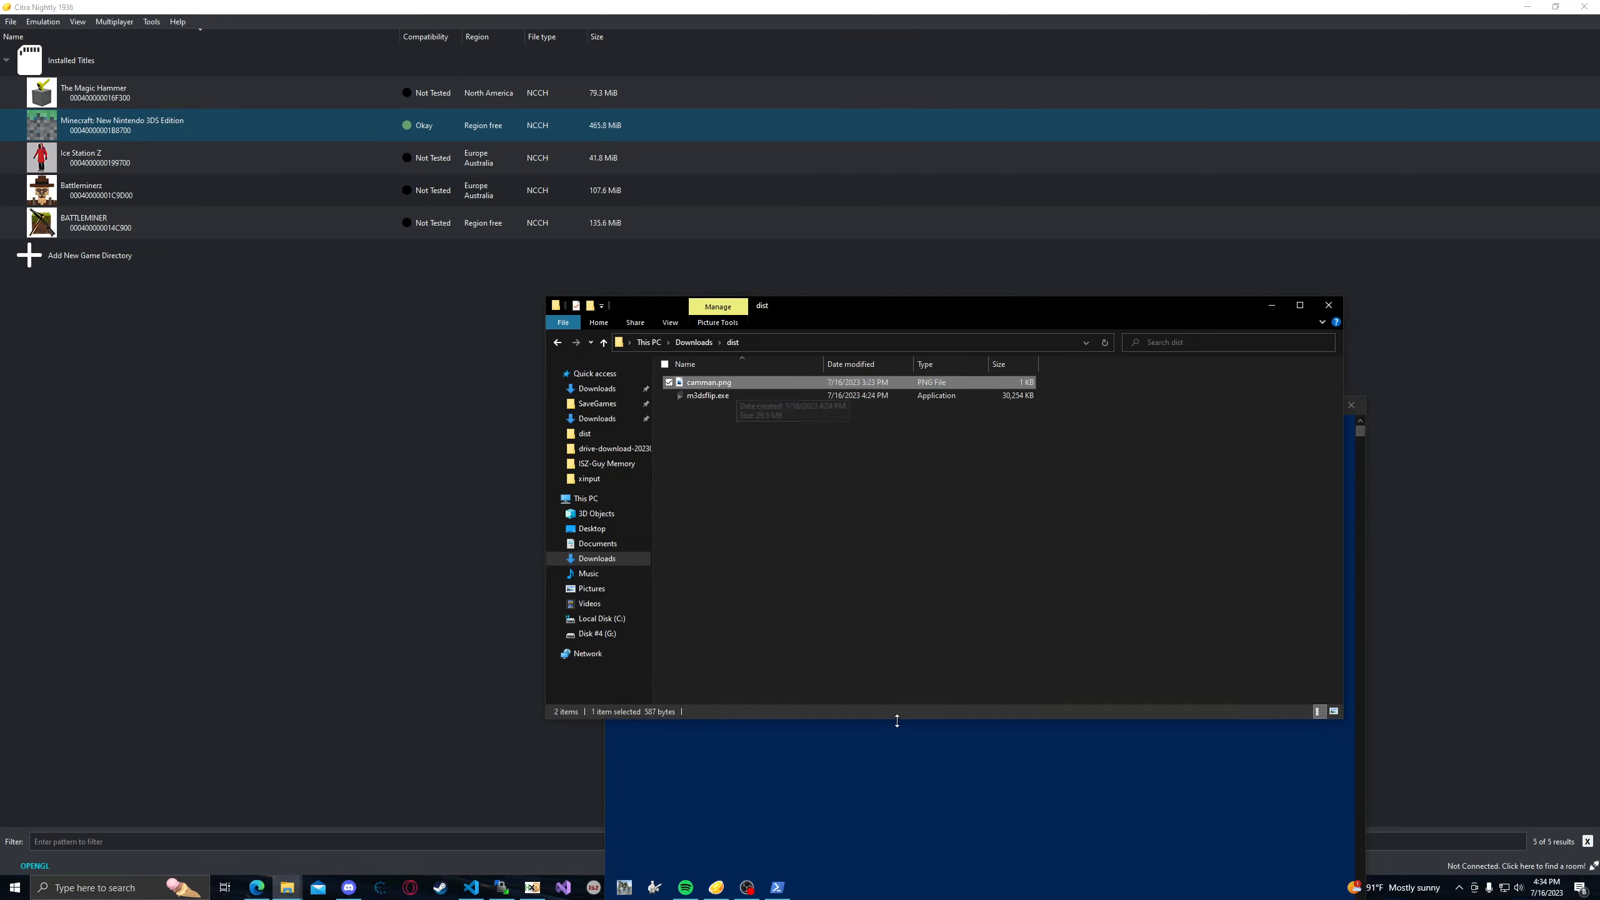
Open flipped_camman.png in Photos to check the upside-down skin.
left_click(776, 886)
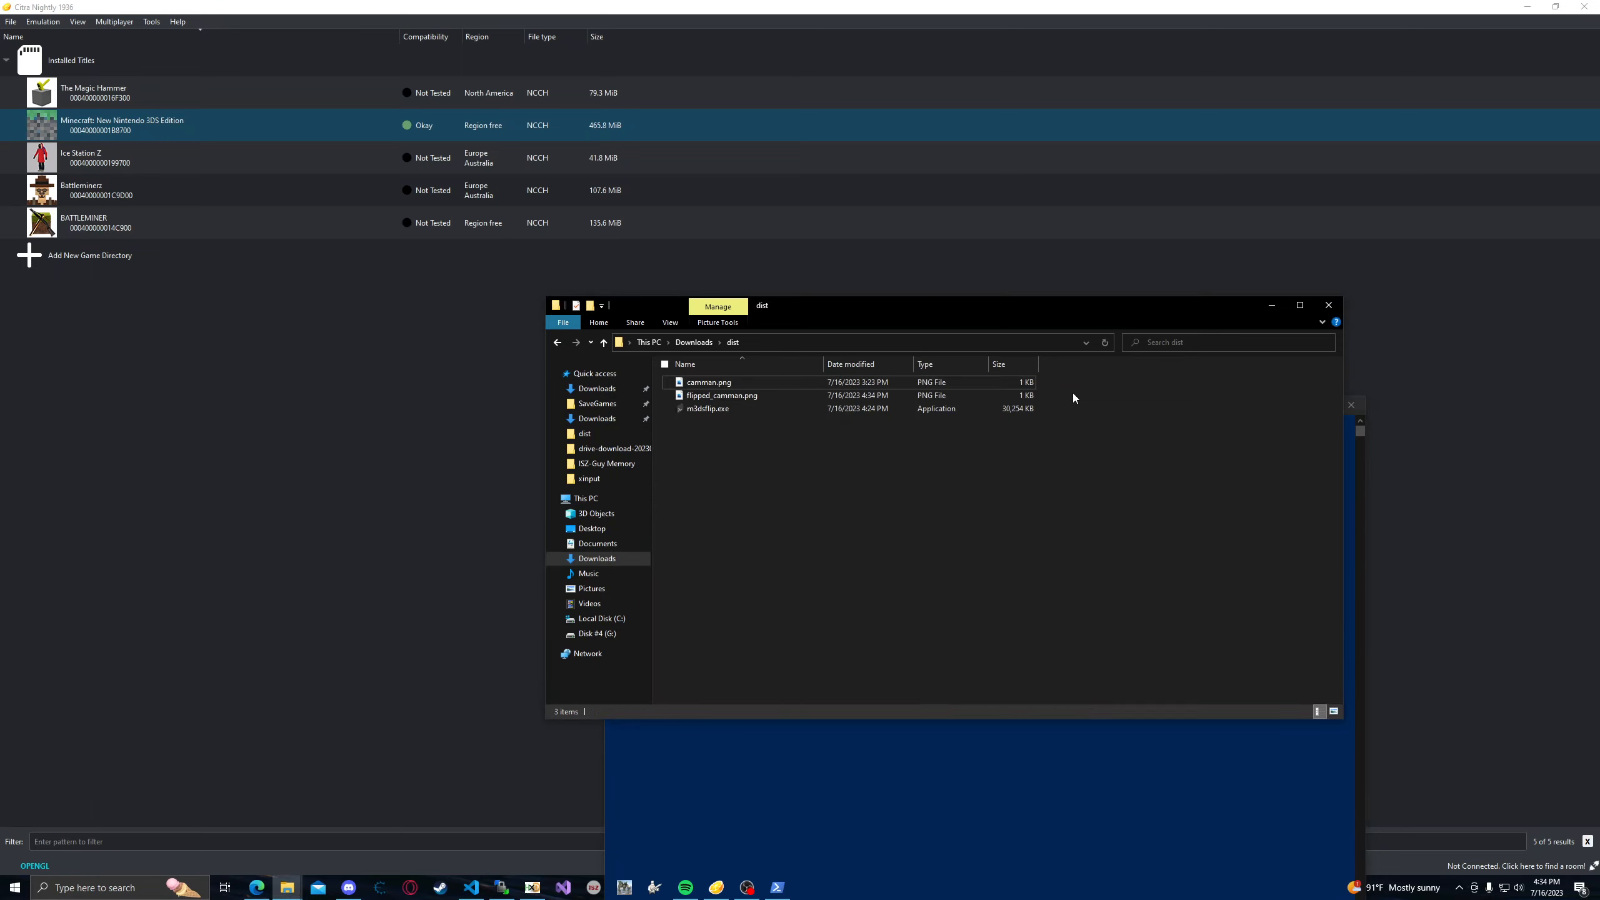
double_click(707, 381)
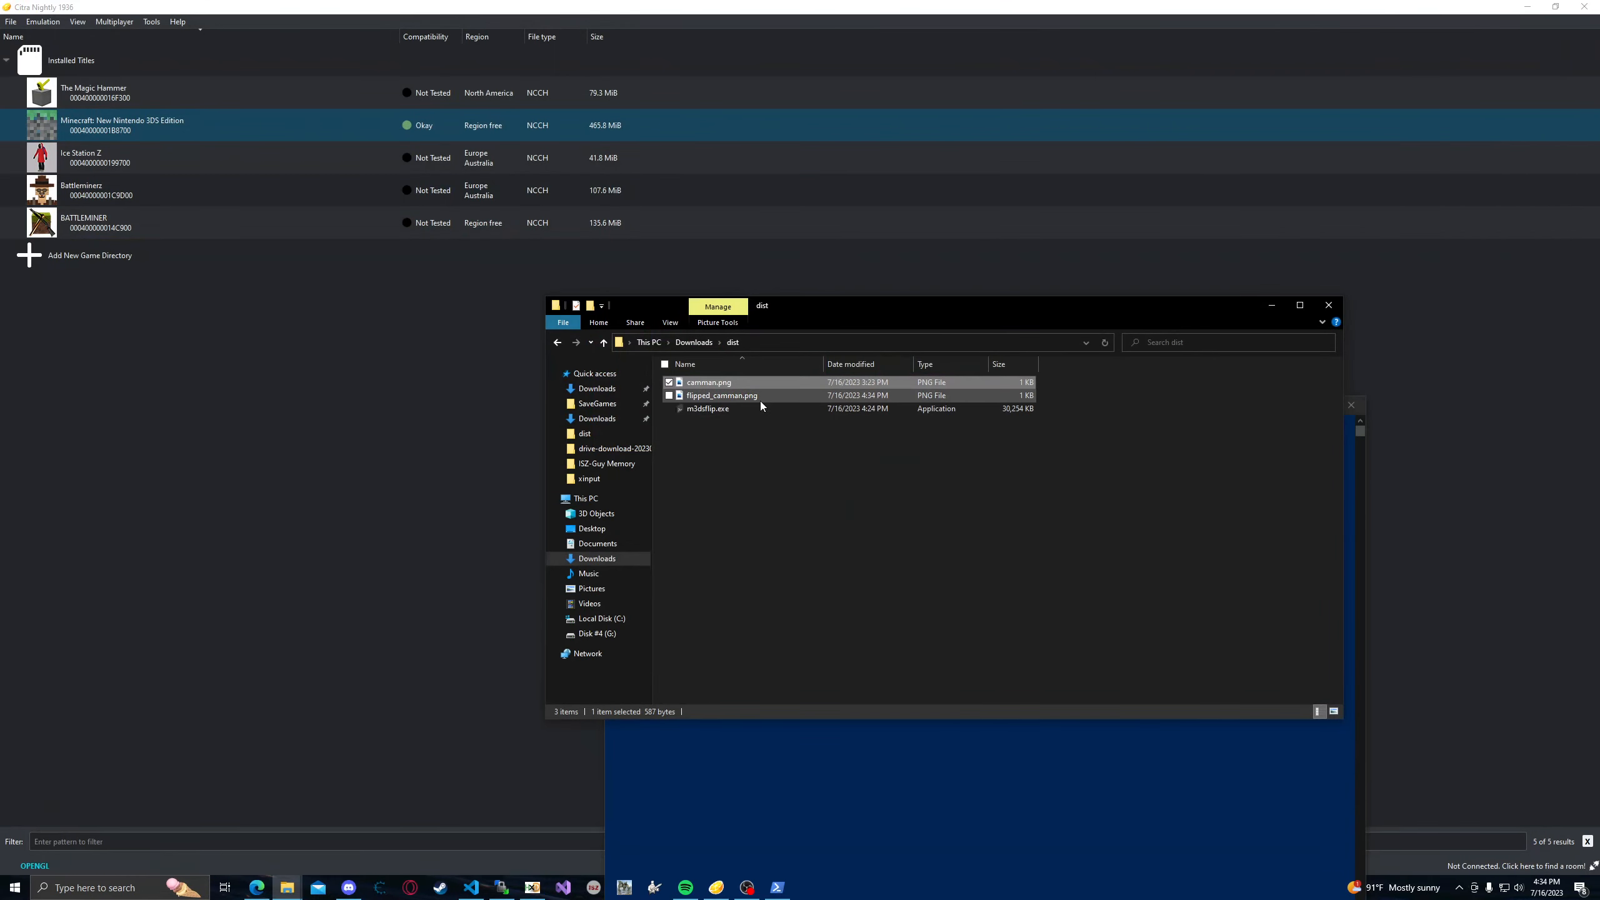
double_click(721, 395)
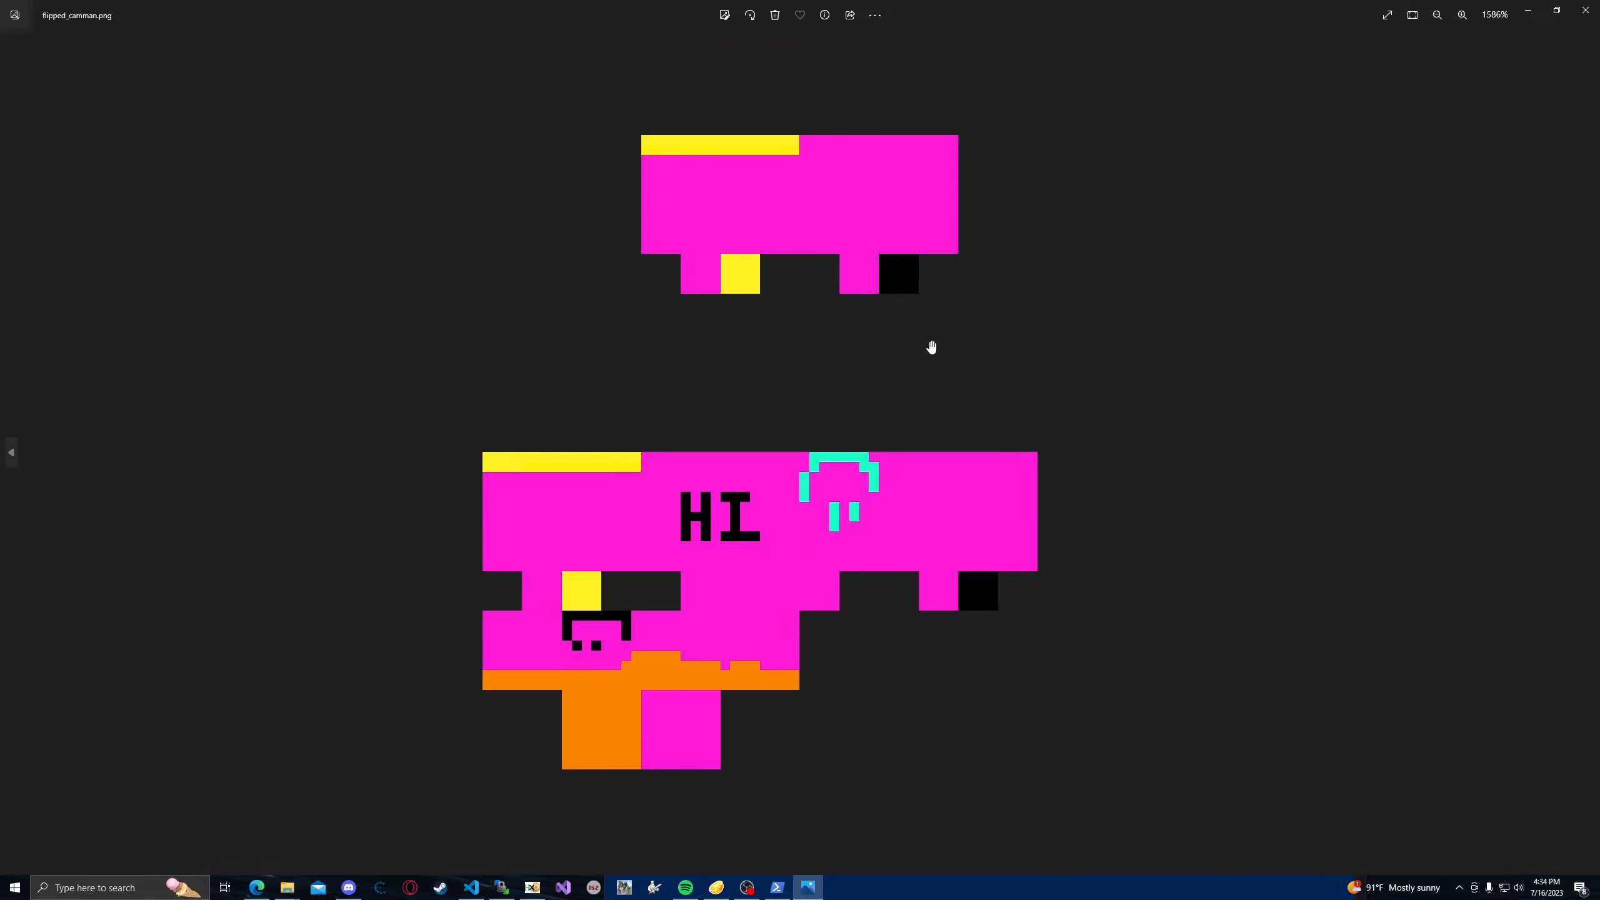
mouse_move(814, 535)
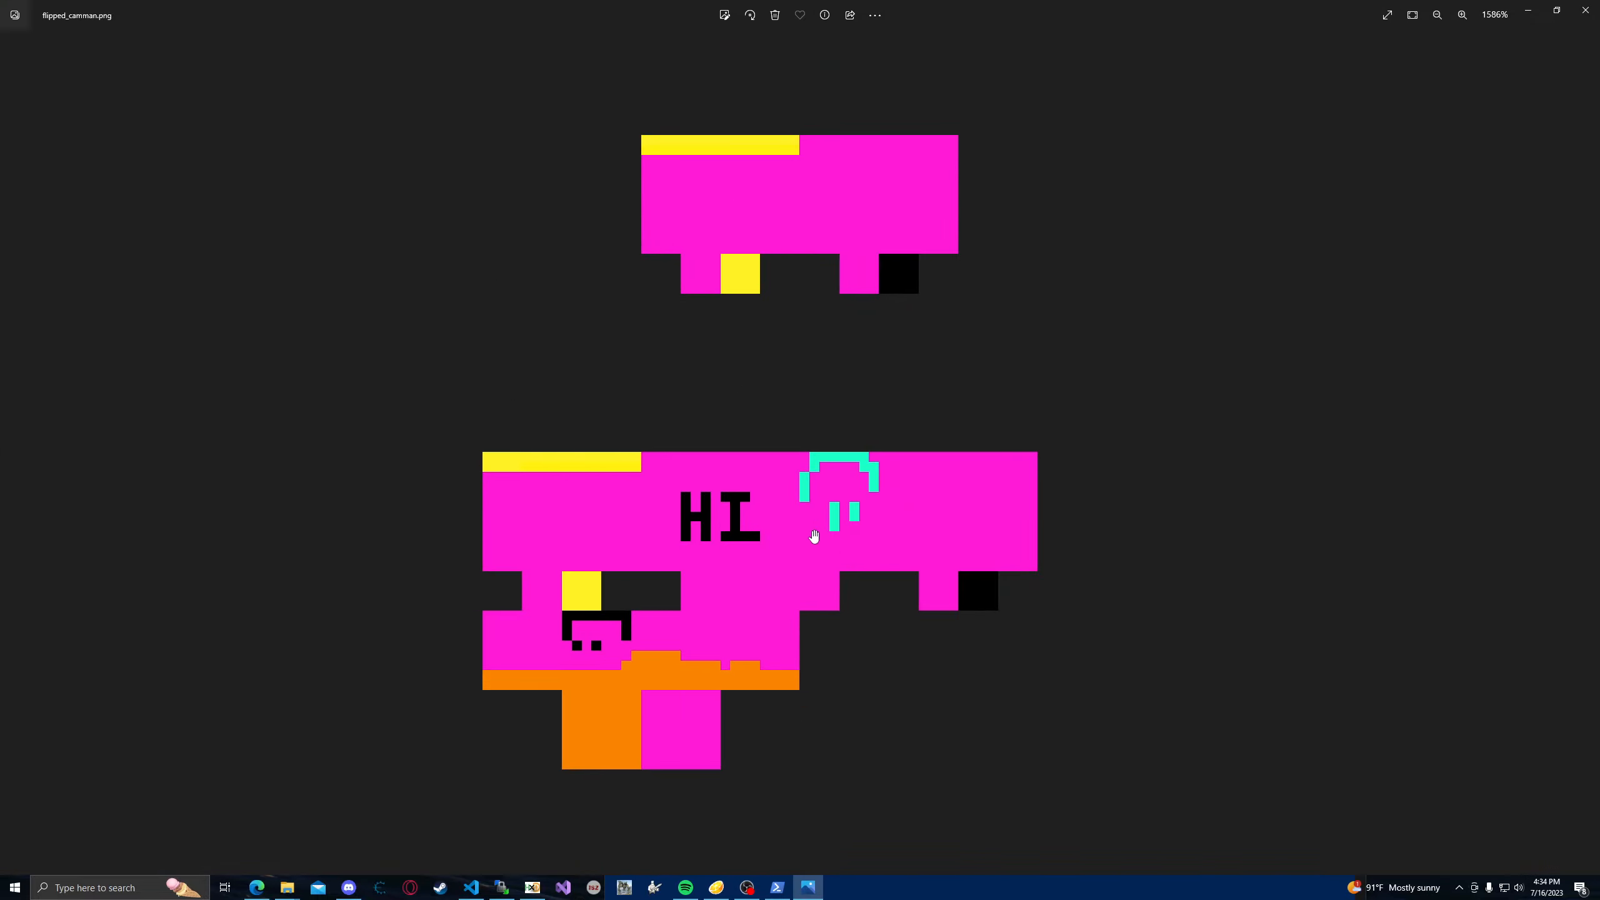